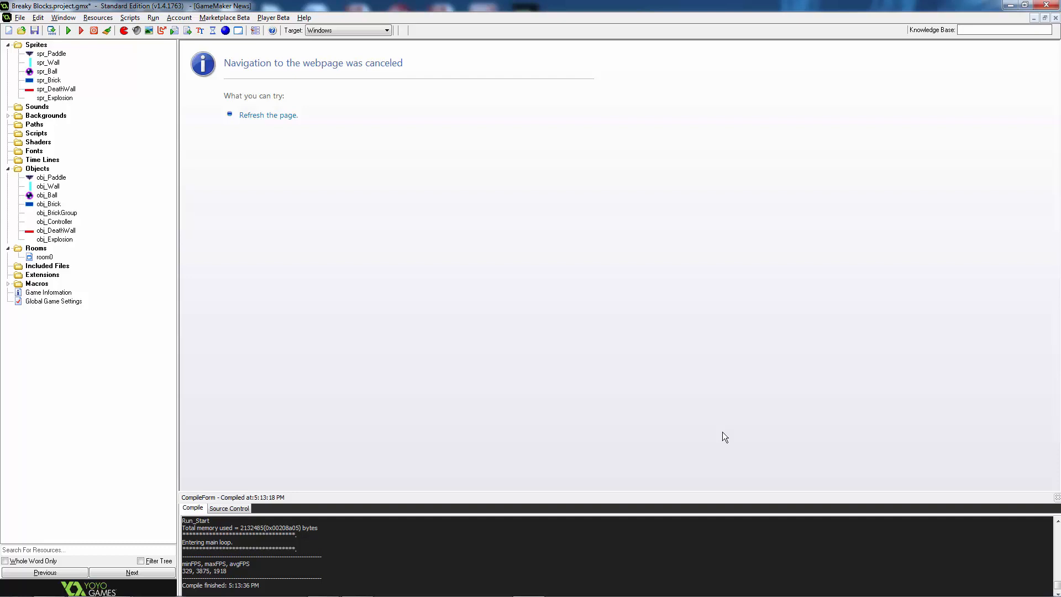
{"action": "mouse_move", "coordinate": [65, 237]}
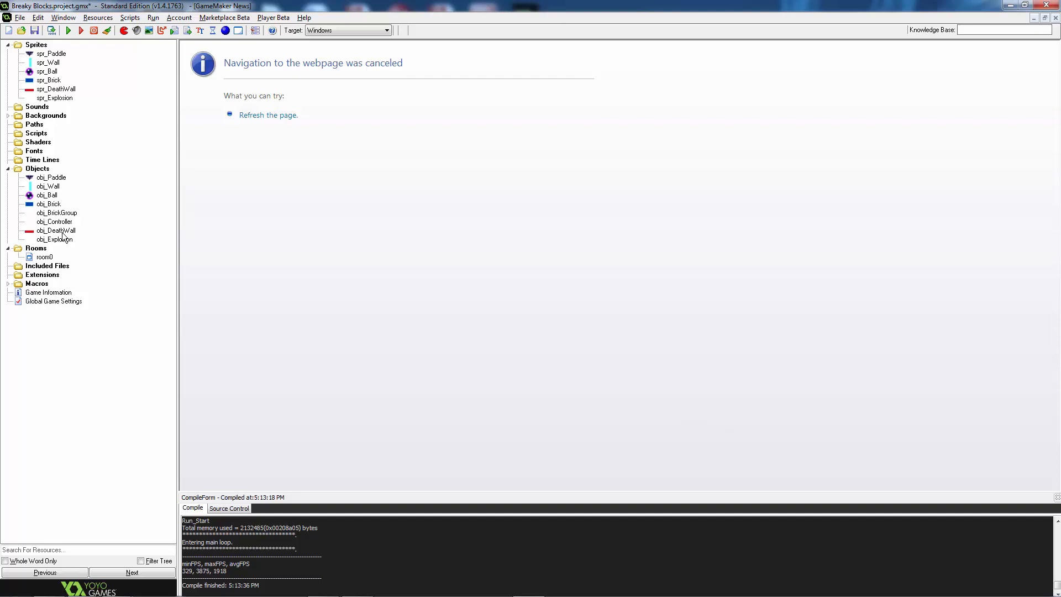
Open obj_DeathWall's properties from the Objects folder of the resource tree
{"action": "double_click", "coordinate": [56, 229]}
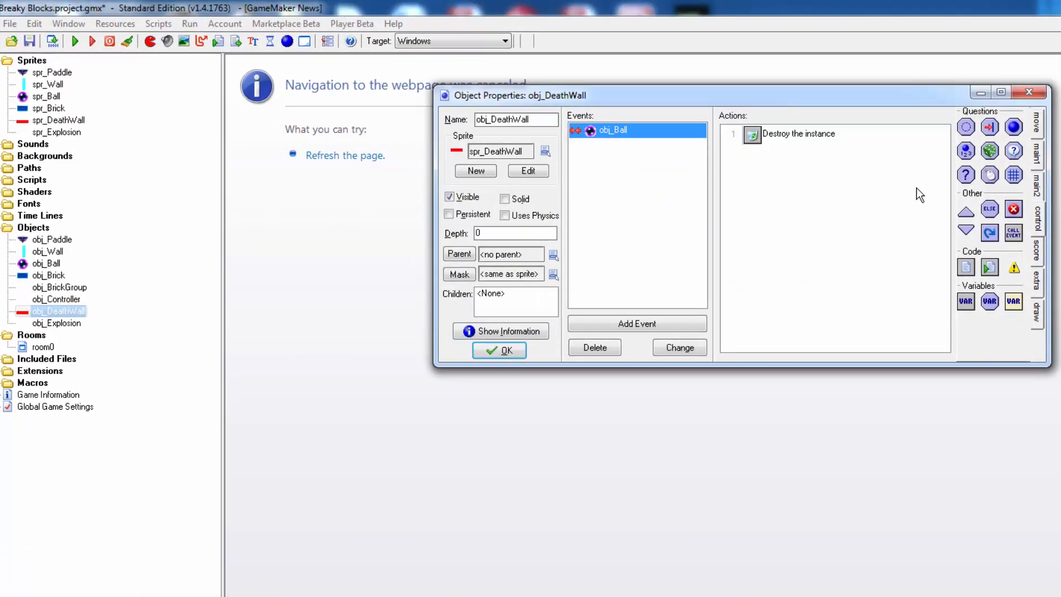
{"action": "mouse_move", "coordinate": [966, 151]}
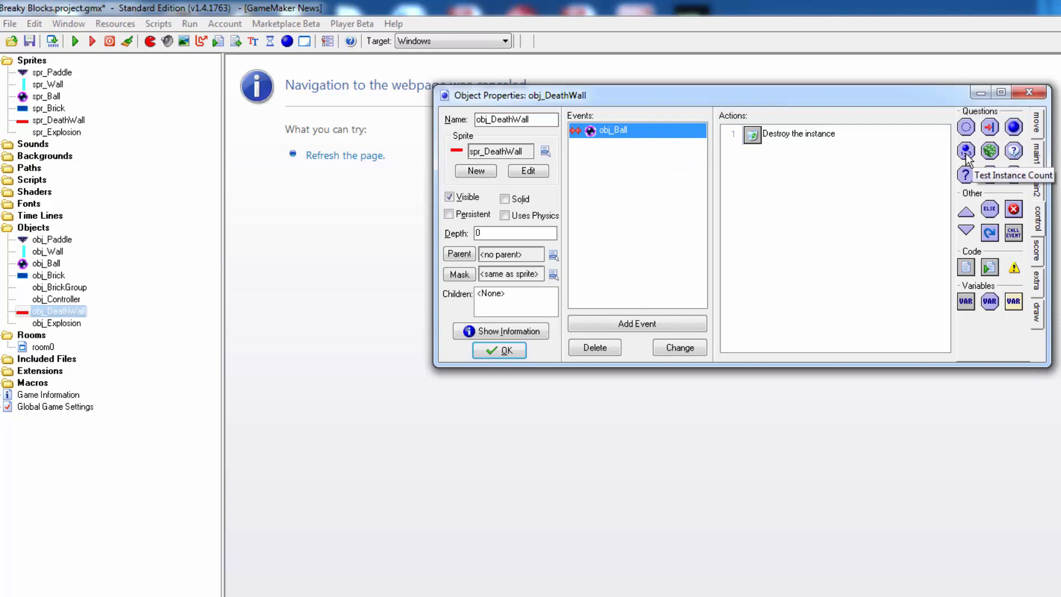
Add a Test Instance Count check for obj_Ball equal to 0, followed by start and end block actions
{"action": "left_click", "coordinate": [965, 151]}
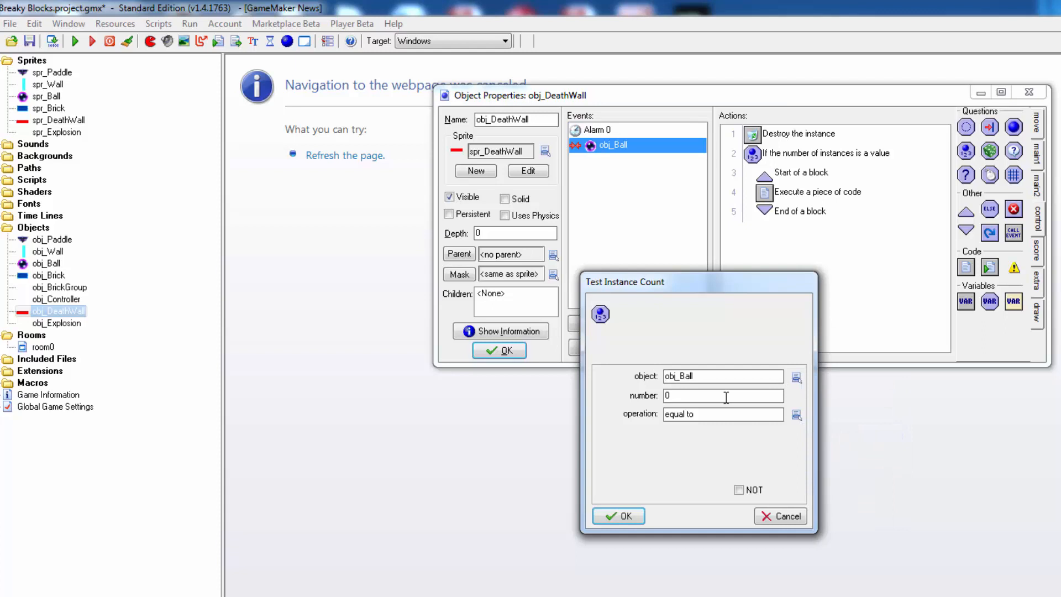
{"action": "mouse_move", "coordinate": [733, 469]}
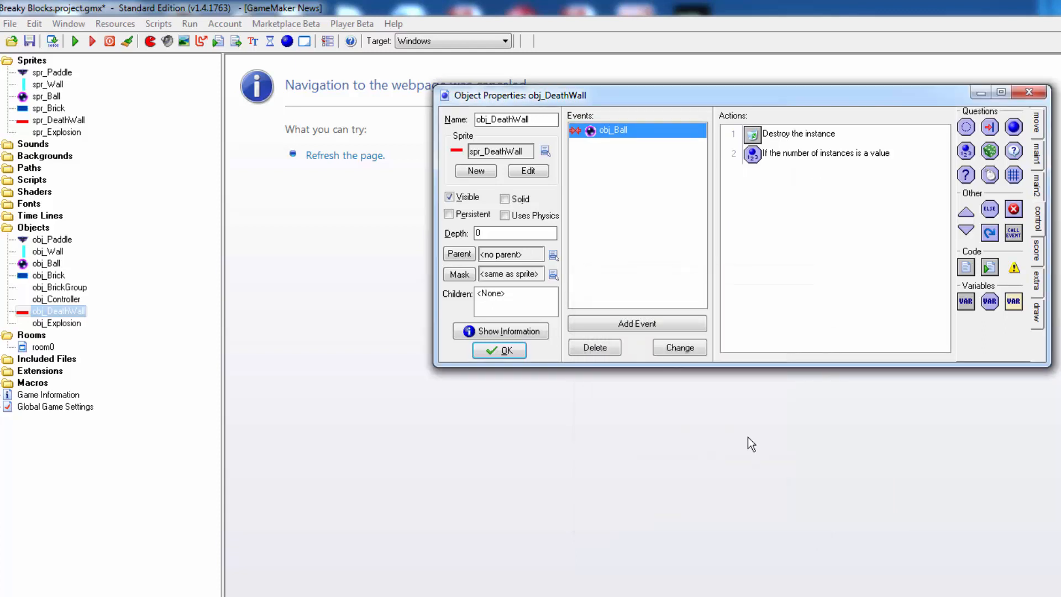
{"action": "left_click", "coordinate": [966, 212]}
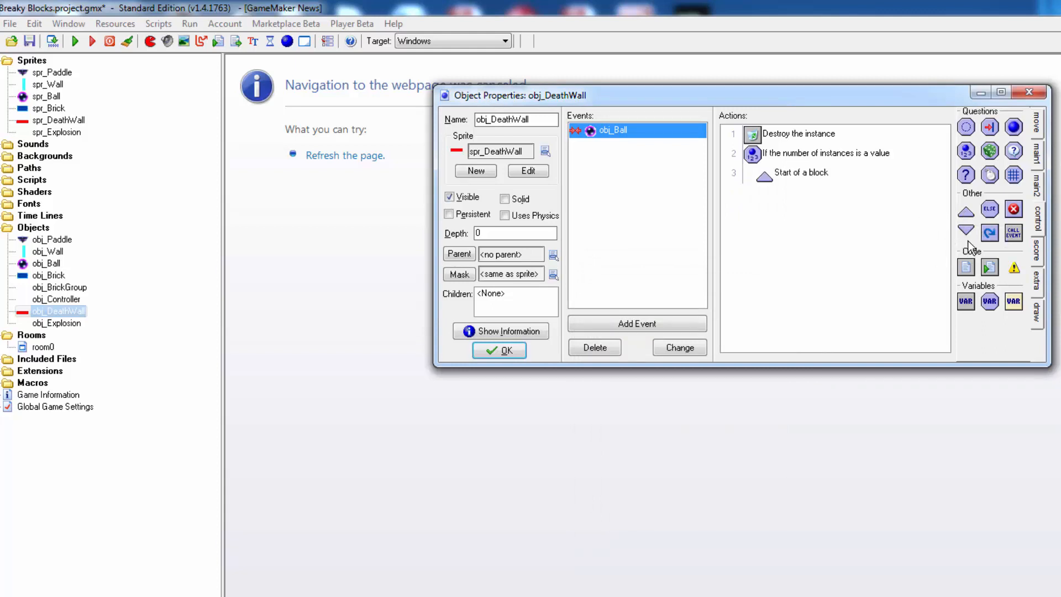
{"action": "left_click", "coordinate": [966, 234]}
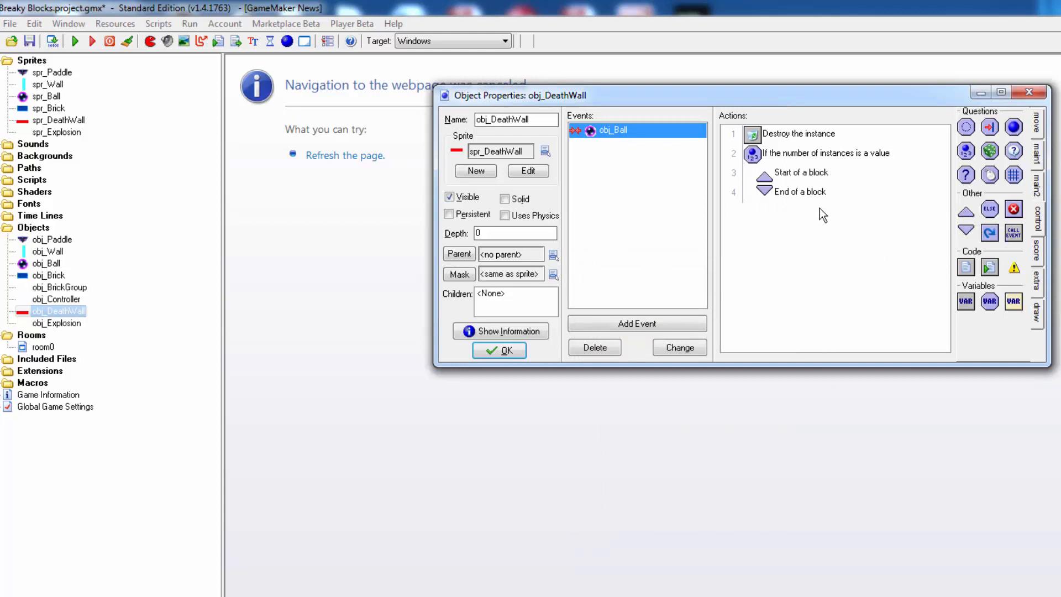
{"action": "mouse_move", "coordinate": [794, 177]}
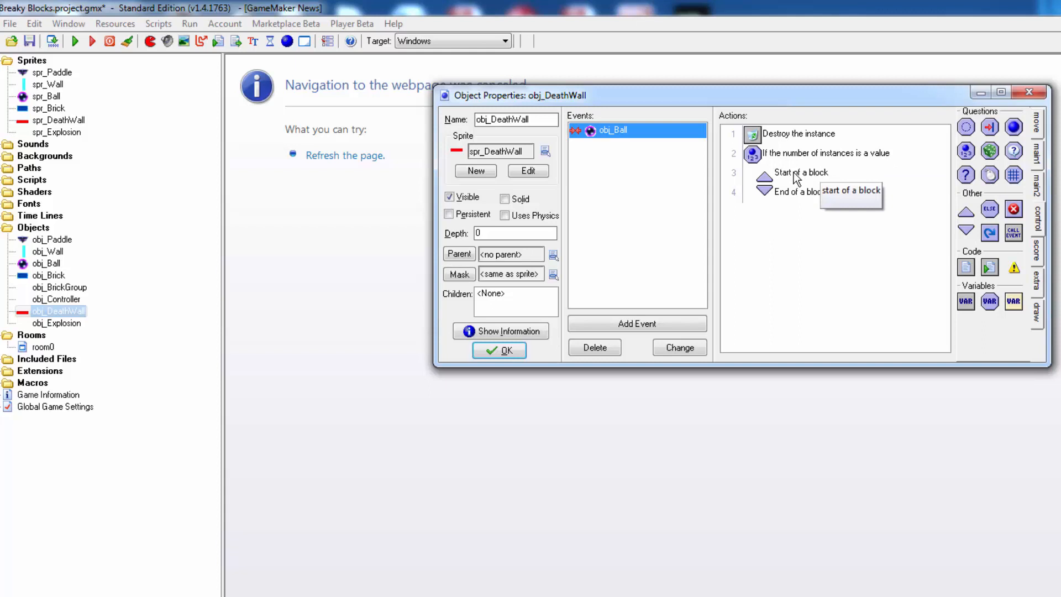
{"action": "mouse_move", "coordinate": [831, 190]}
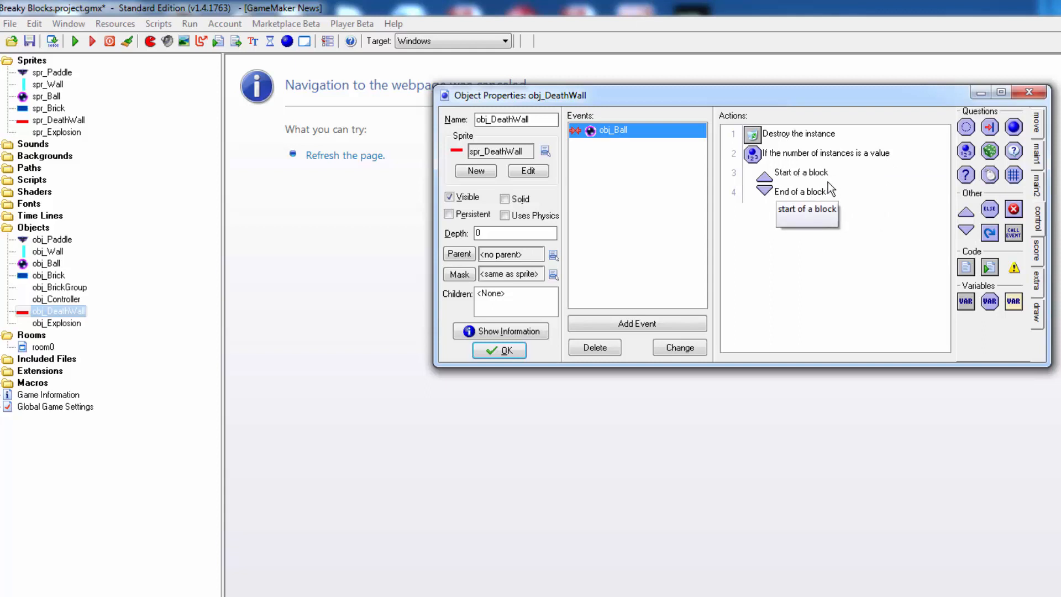
{"action": "mouse_move", "coordinate": [989, 266]}
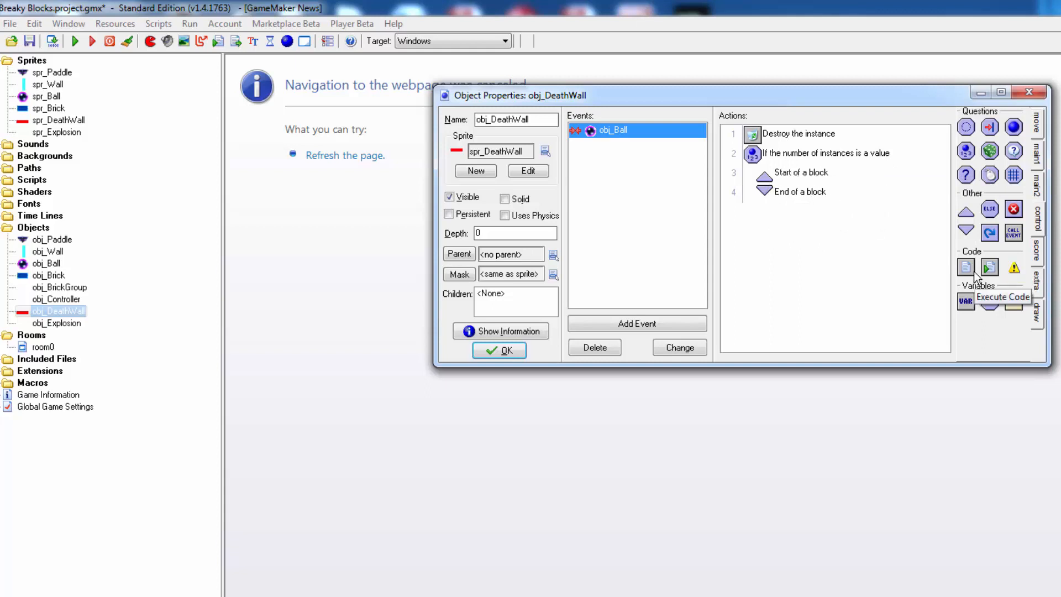
{"action": "mouse_move", "coordinate": [800, 192]}
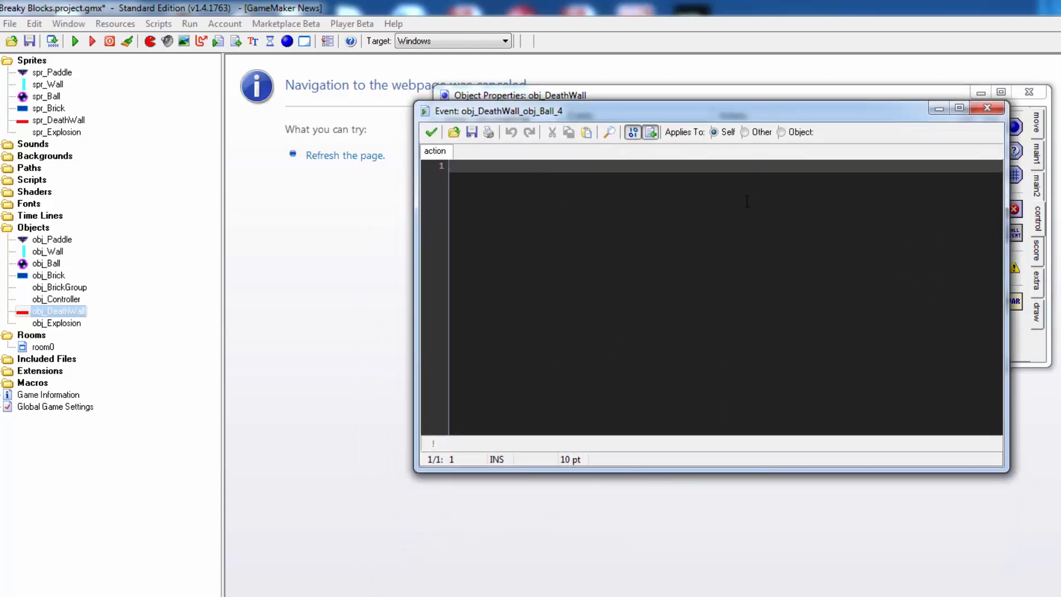
Enter the code 'alarm[0] = room_speed;' in the Execute Code action inside the block
{"action": "type", "text": "alarm"}
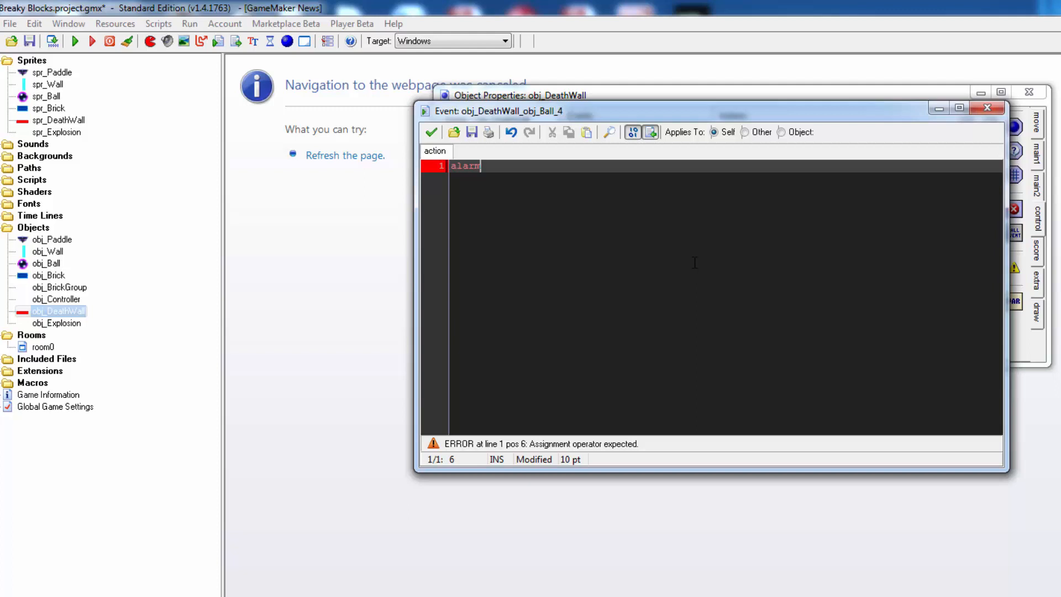
{"action": "type", "text": "[0]"}
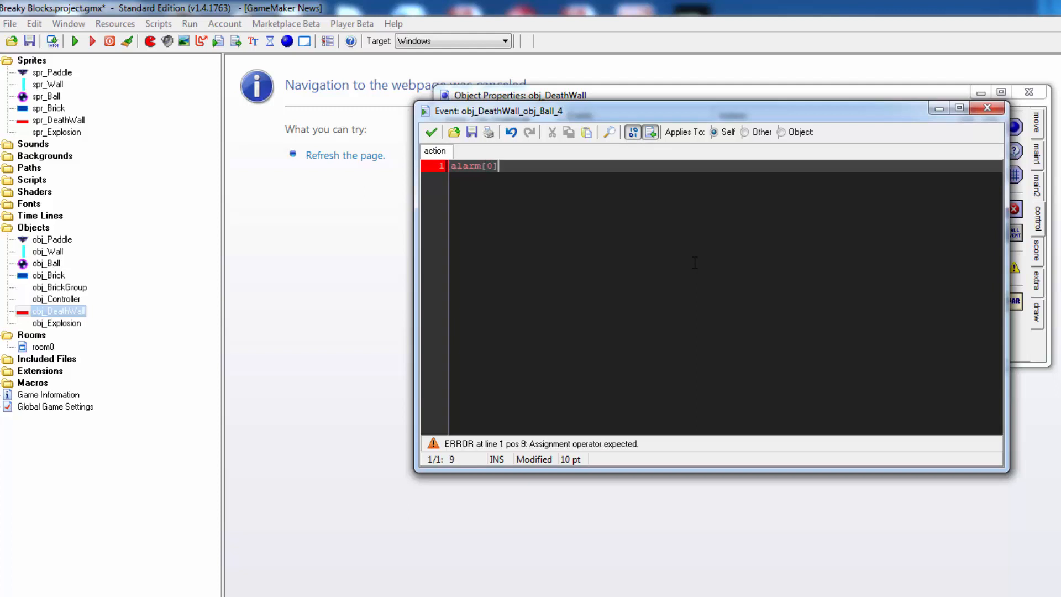
{"action": "type", "text": "="}
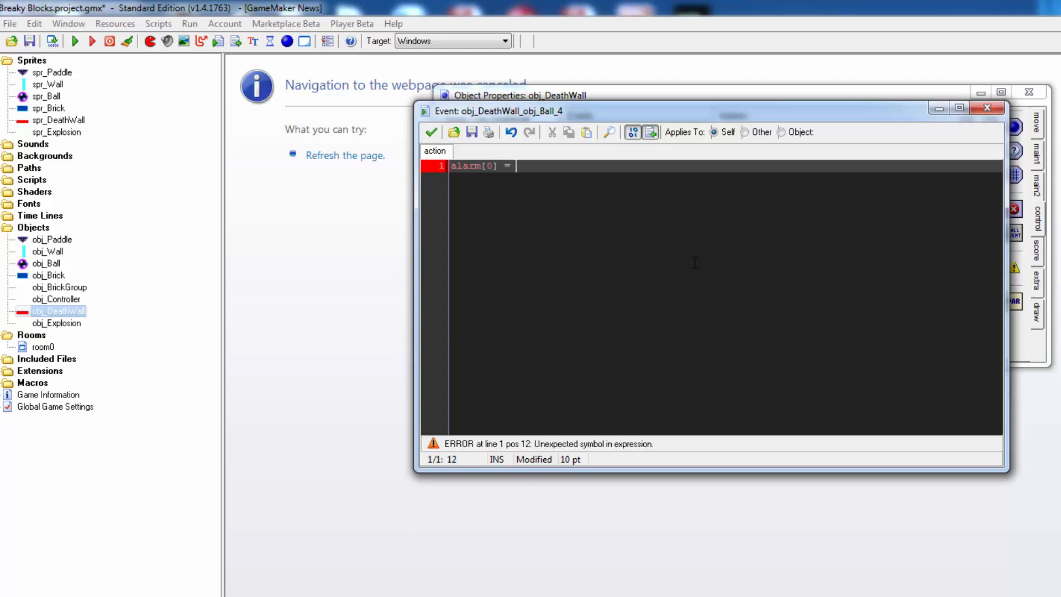
{"action": "type", "text": "room"}
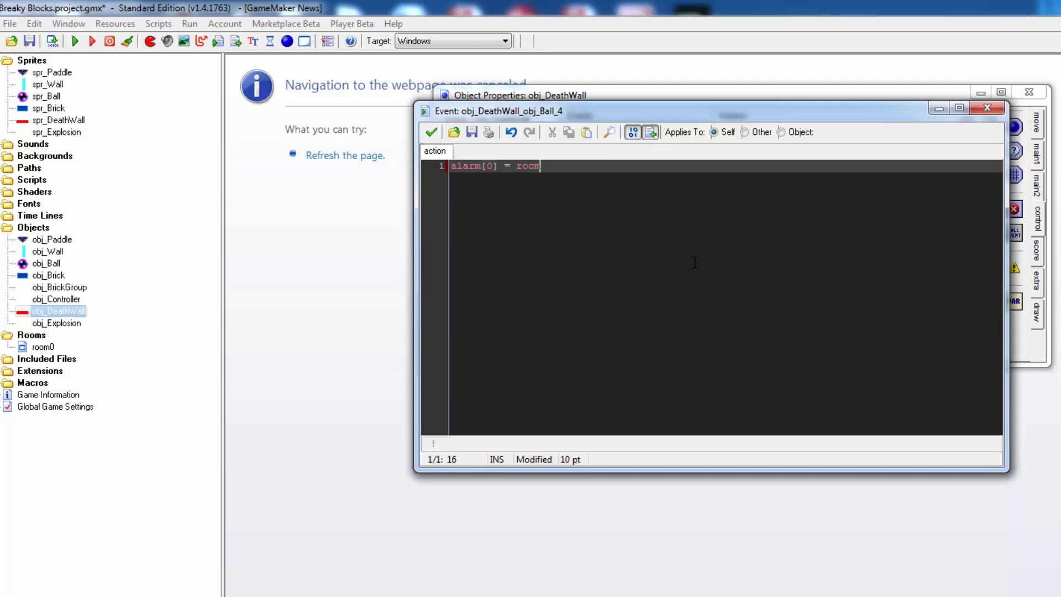
{"action": "type", "text": "_speed"}
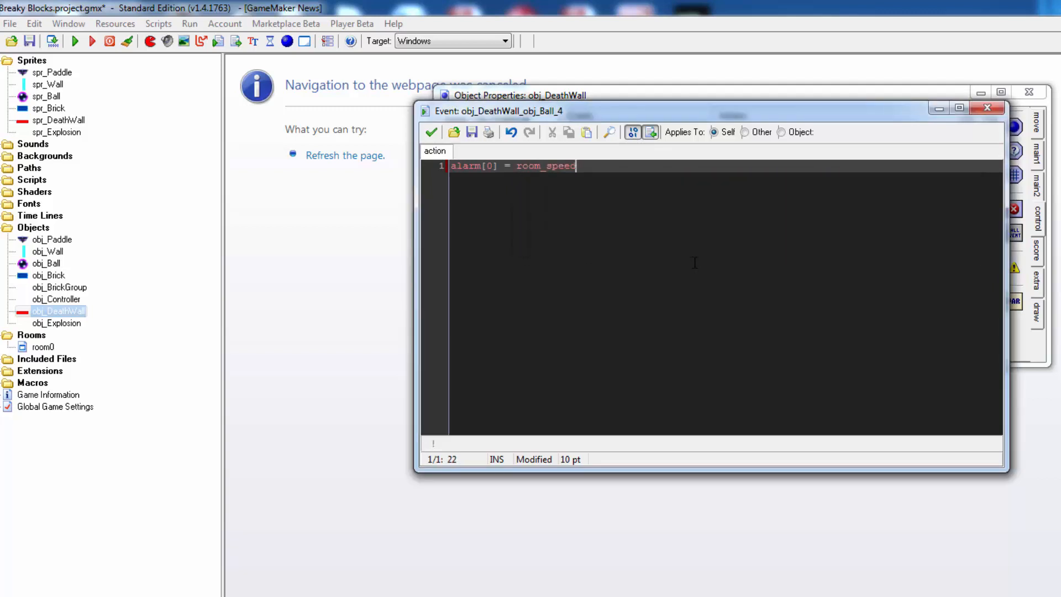
{"action": "type", "text": ";"}
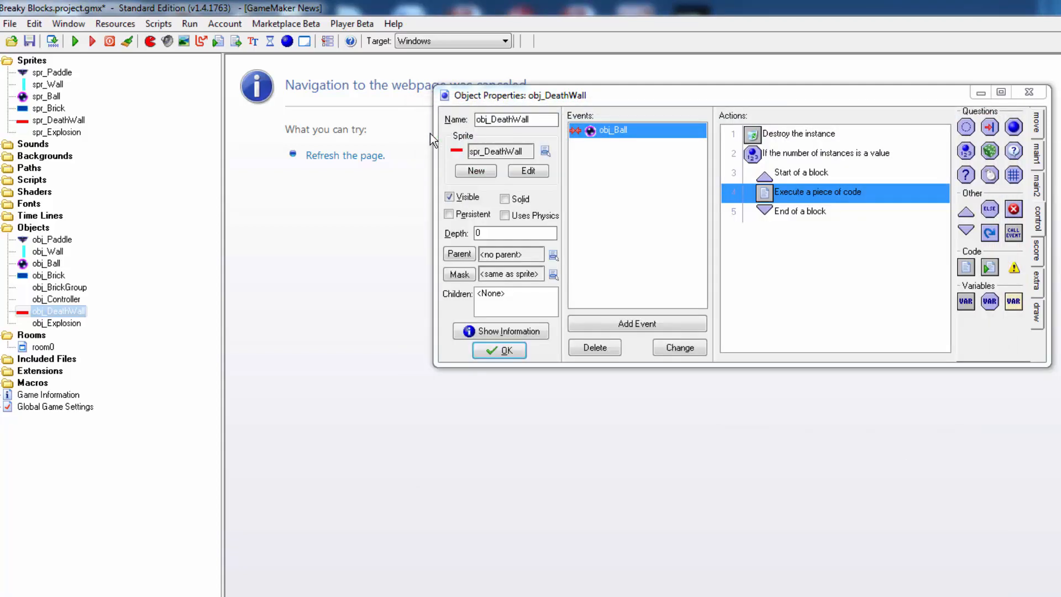
{"action": "mouse_move", "coordinate": [626, 215]}
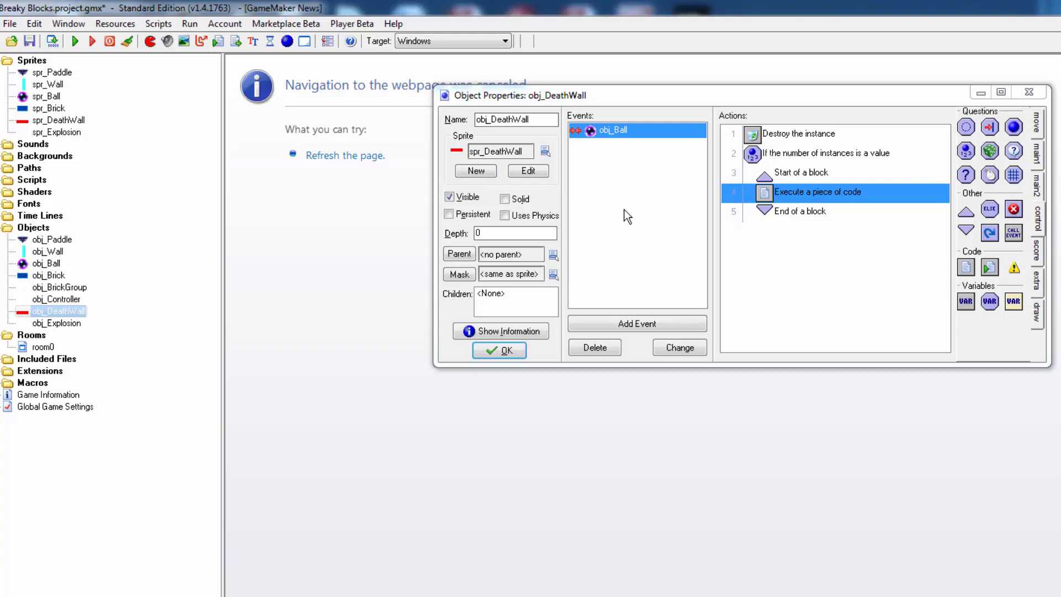
{"action": "mouse_move", "coordinate": [636, 324]}
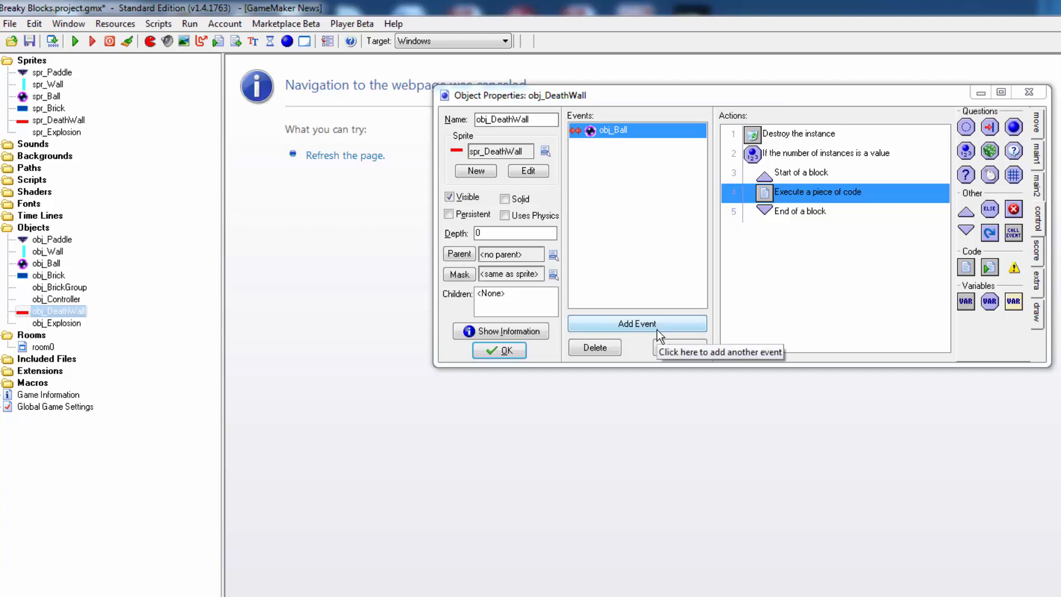
Add an Alarm 0 event to obj_DeathWall with a Restart Room action and confirm the object
{"action": "left_click", "coordinate": [636, 322]}
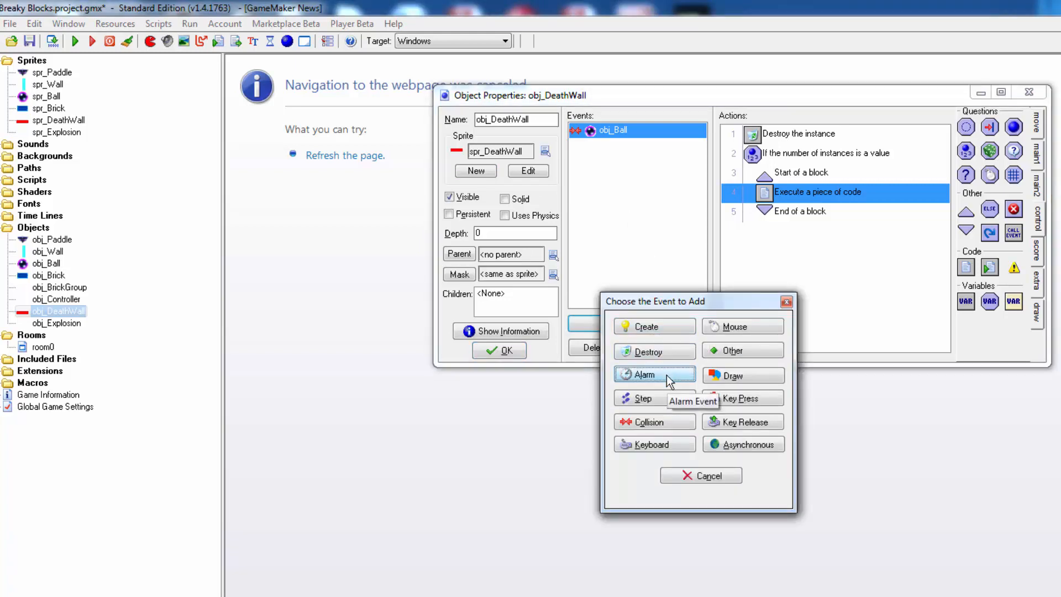
{"action": "left_click", "coordinate": [646, 374]}
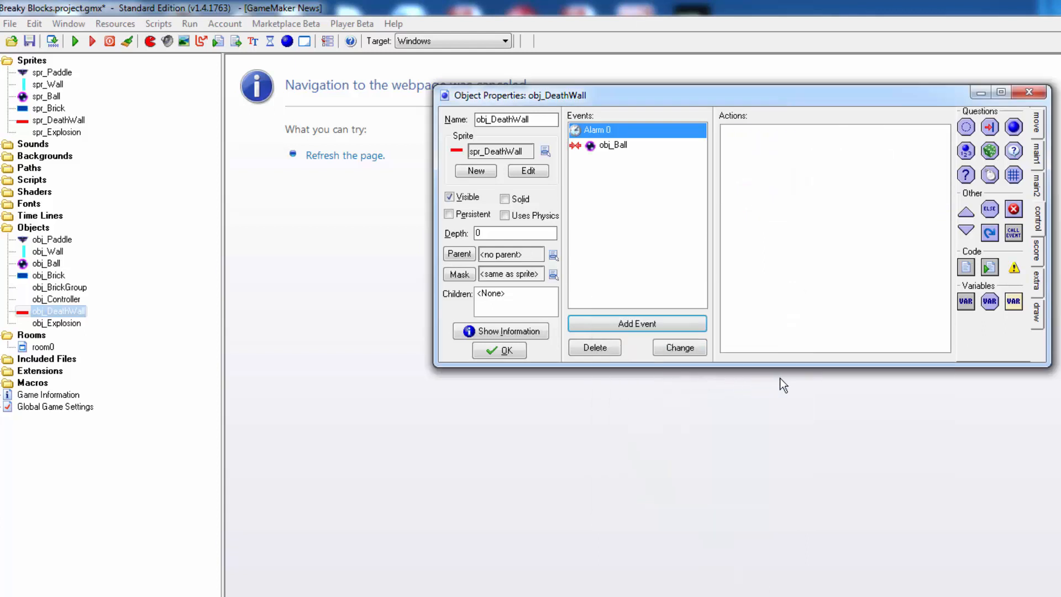
{"action": "left_click", "coordinate": [1037, 149]}
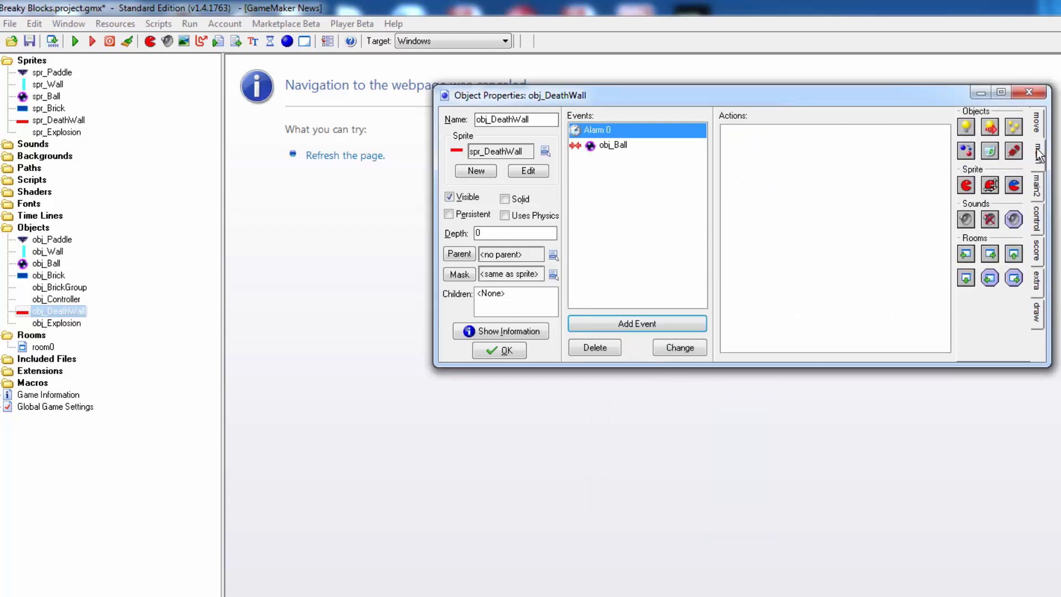
{"action": "mouse_move", "coordinate": [1005, 266]}
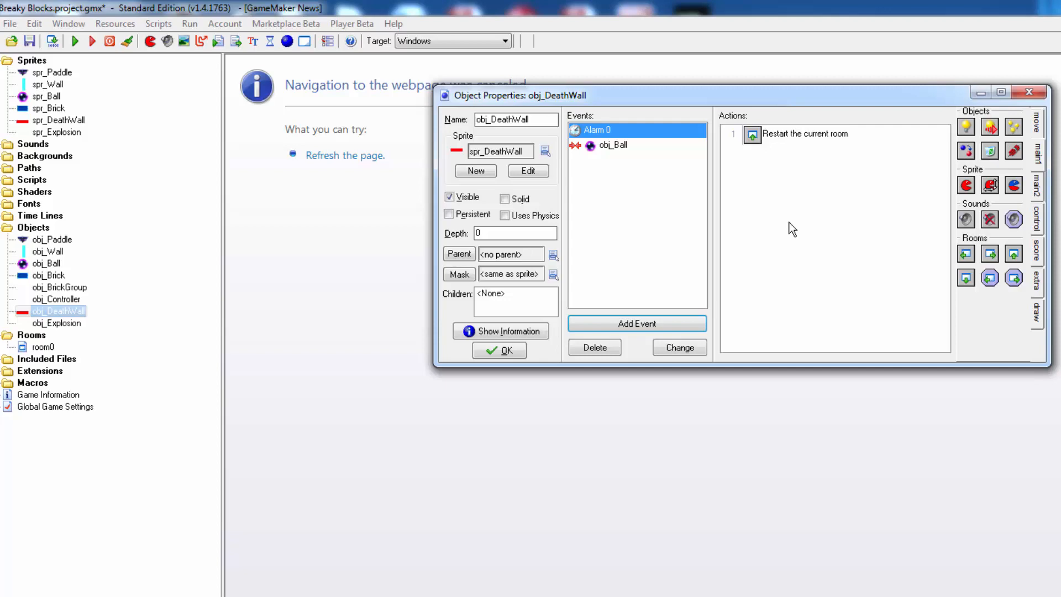
{"action": "left_click", "coordinate": [500, 350]}
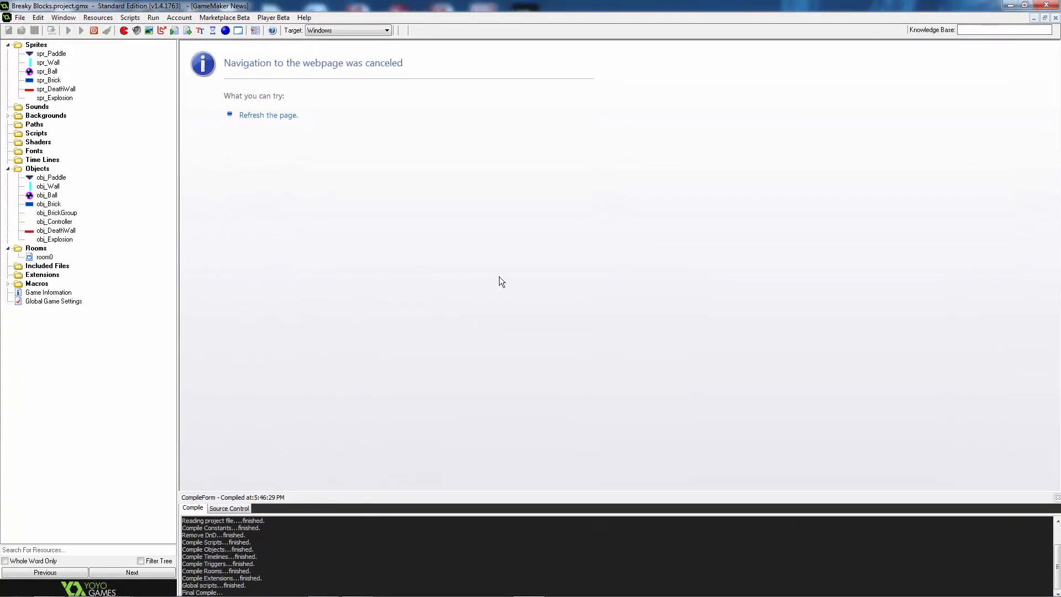
{"action": "left_click", "coordinate": [67, 30]}
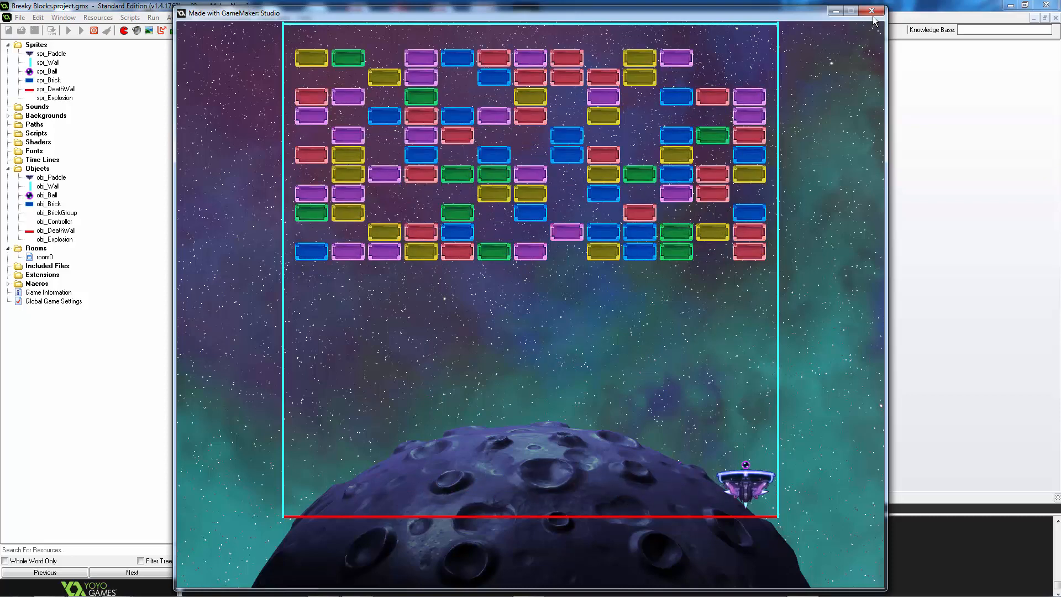
{"action": "left_click", "coordinate": [871, 11]}
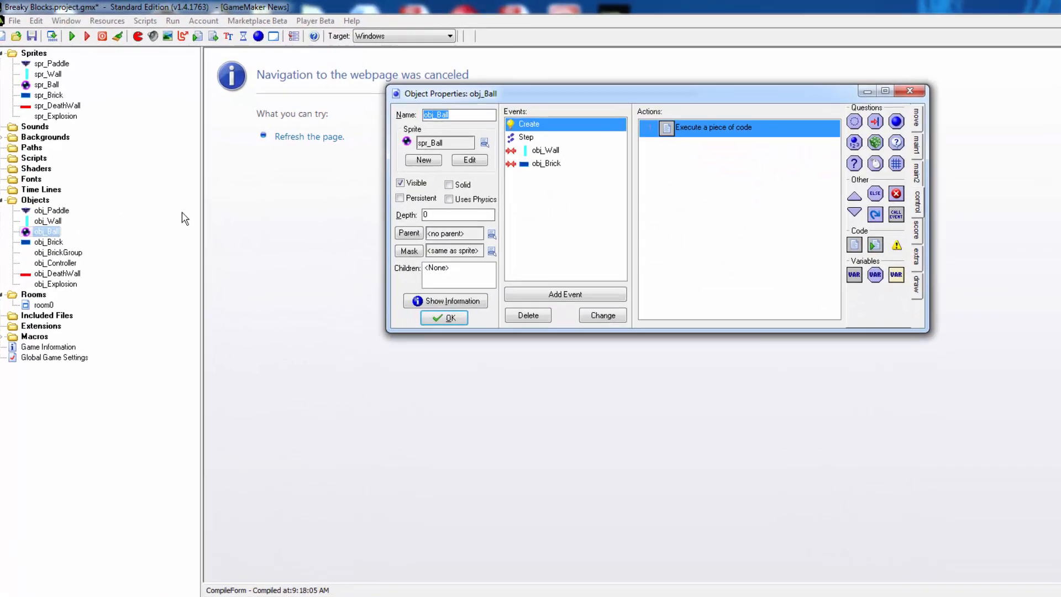
Add a Destroy event to obj_Ball and show the main1 instance actions
{"action": "left_click", "coordinate": [563, 294]}
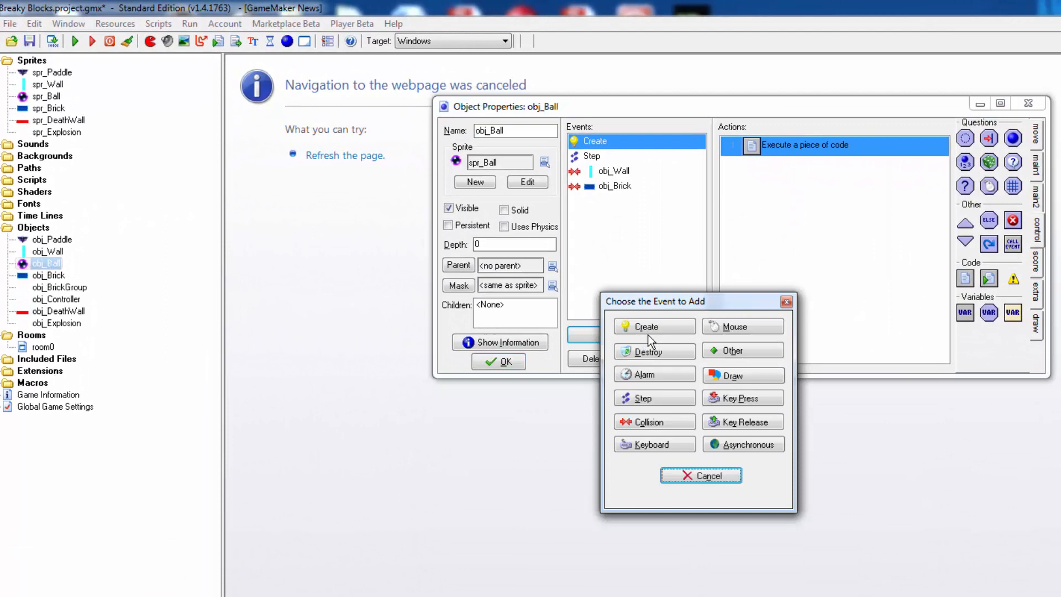
{"action": "left_click", "coordinate": [649, 352]}
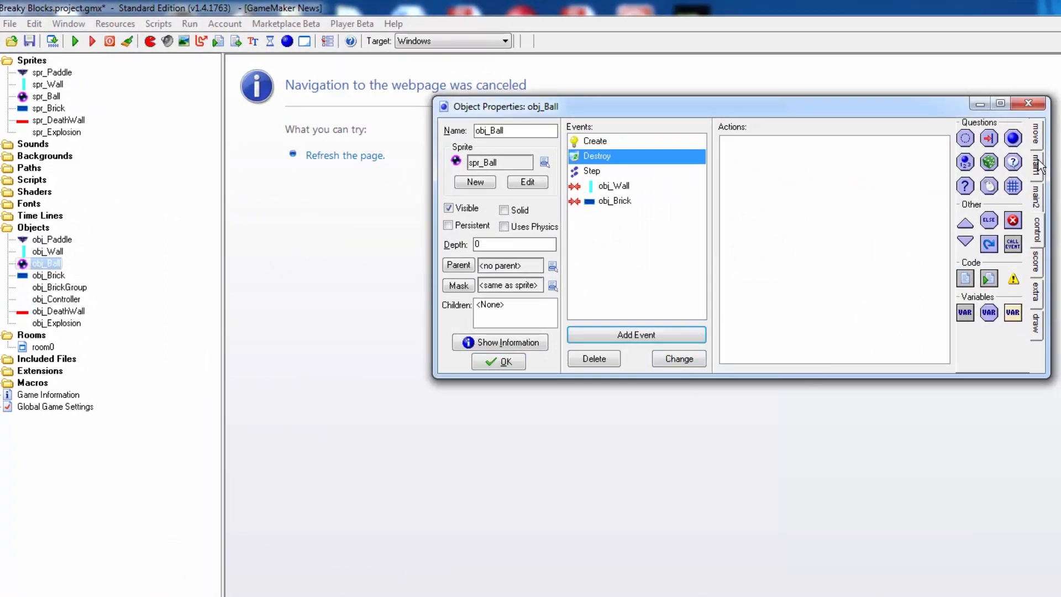
{"action": "left_click", "coordinate": [1037, 167]}
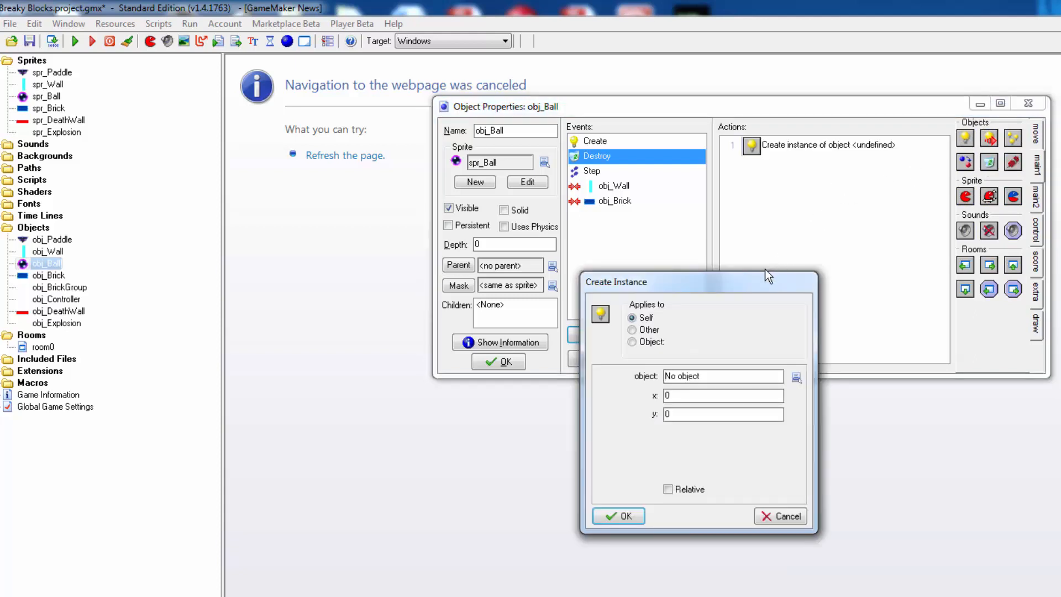
Create an obj_Explosion instance relative to the ball's position and confirm obj_Ball
{"action": "left_click", "coordinate": [797, 376]}
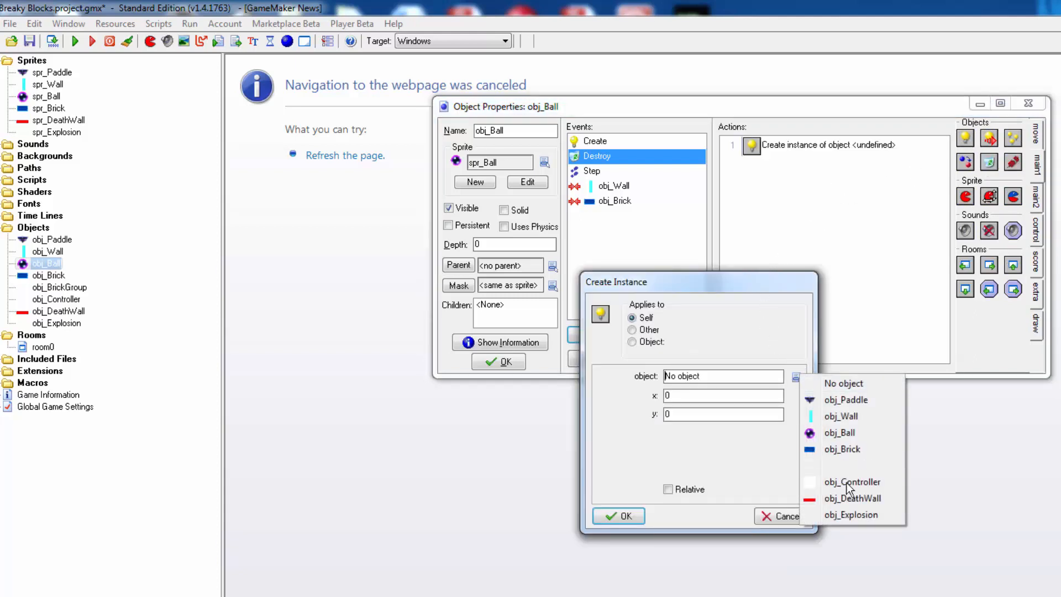
{"action": "left_click", "coordinate": [851, 515]}
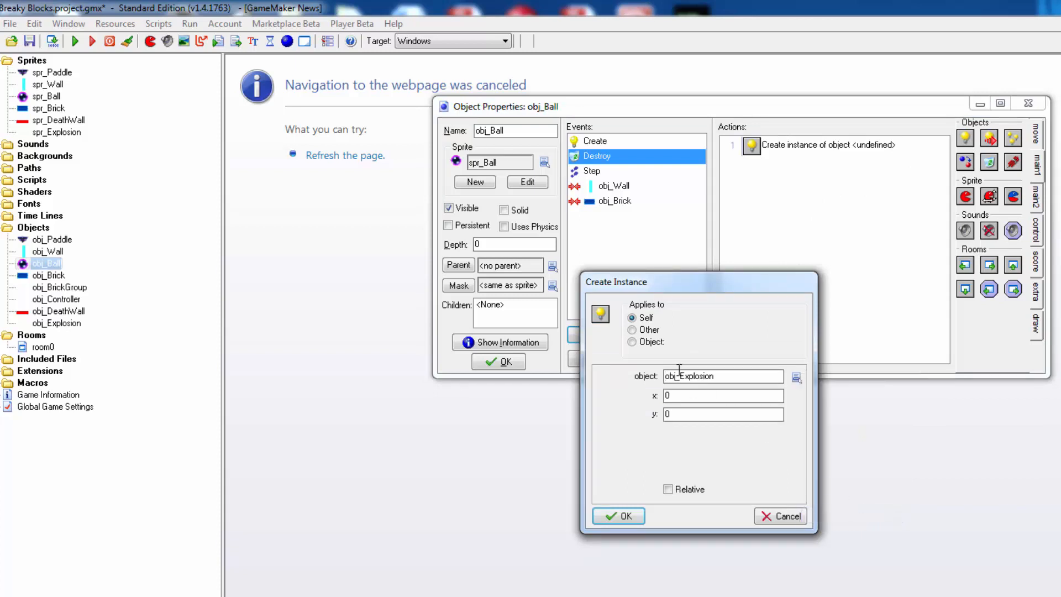
{"action": "mouse_move", "coordinate": [695, 460]}
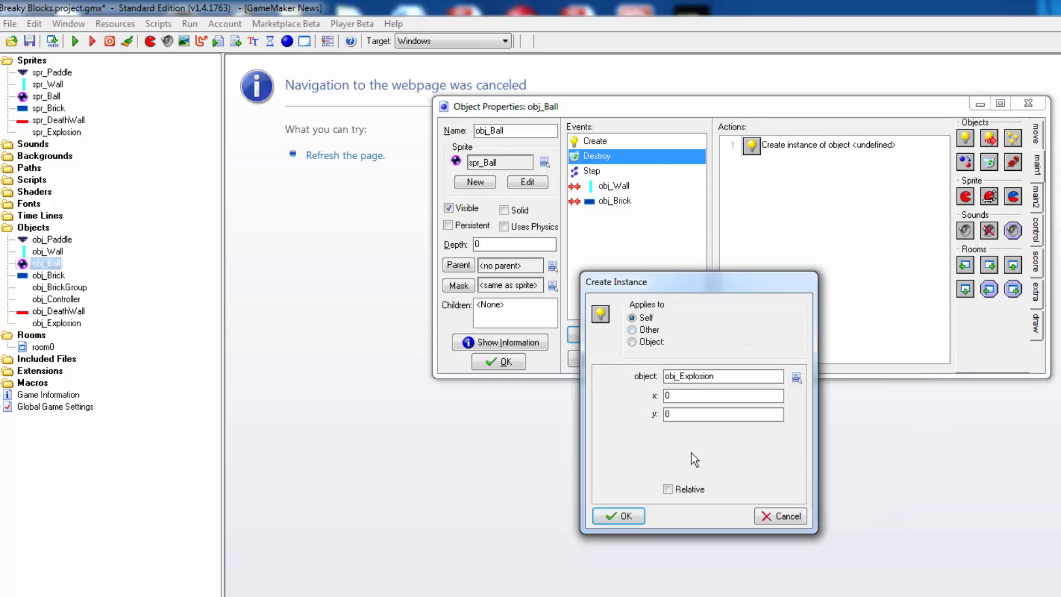
{"action": "left_click", "coordinate": [668, 488]}
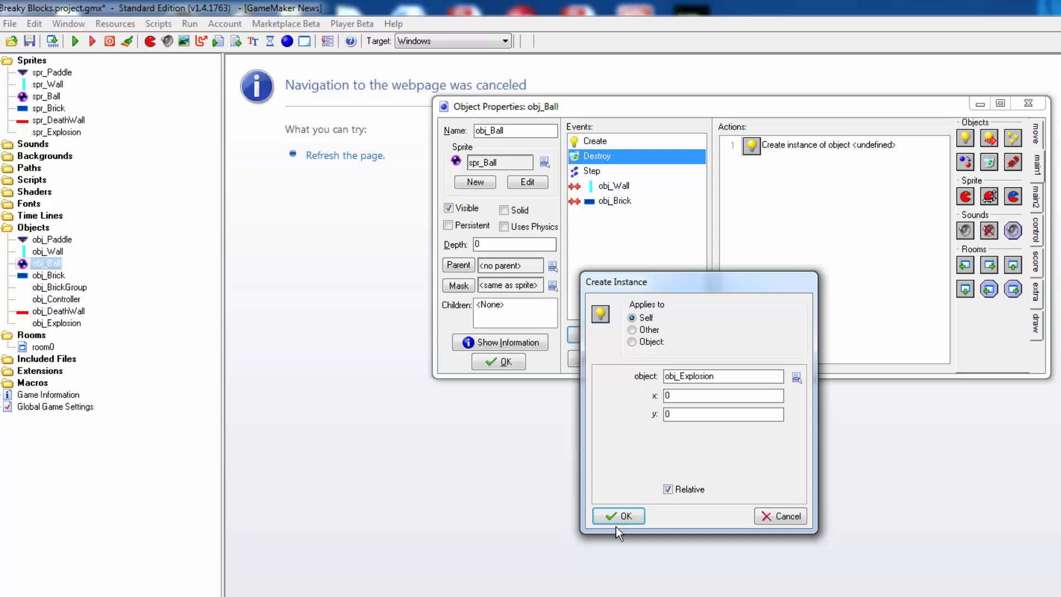
{"action": "left_click", "coordinate": [617, 516]}
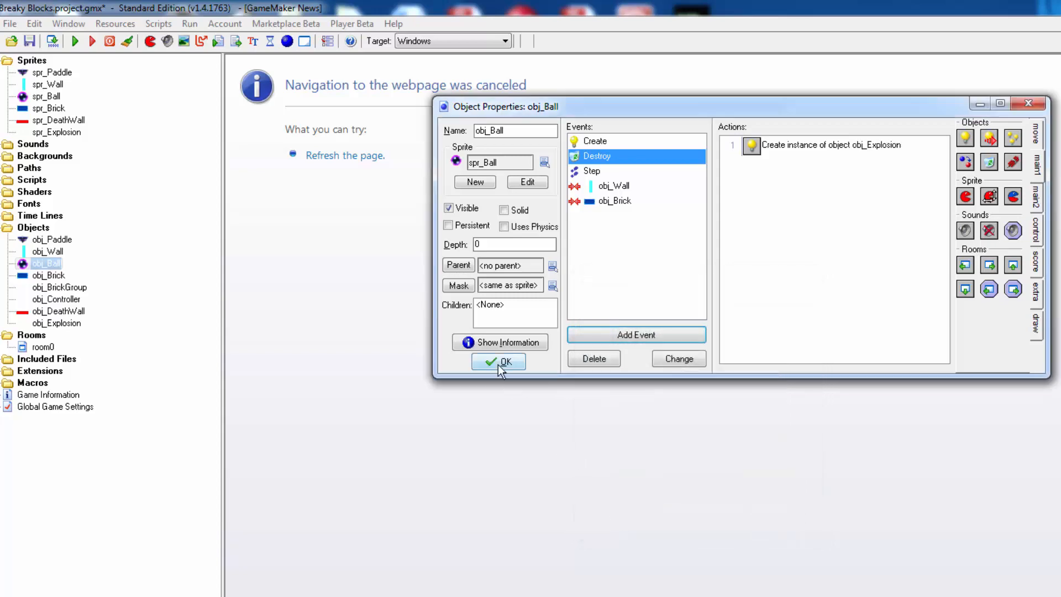
{"action": "left_click", "coordinate": [498, 360]}
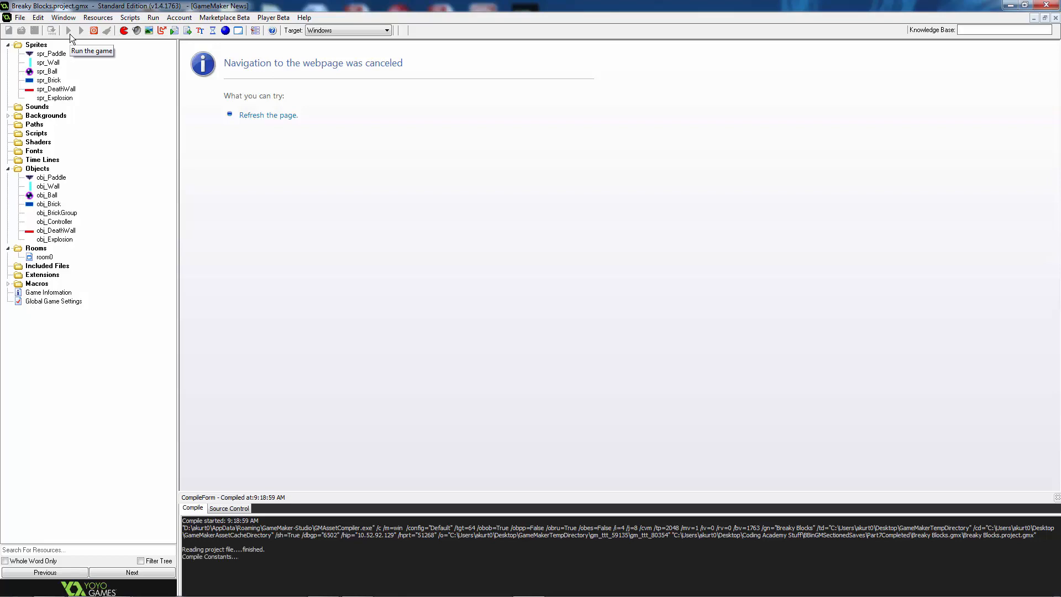
Run the game to test the restart after the ball is lost
{"action": "left_click", "coordinate": [80, 30]}
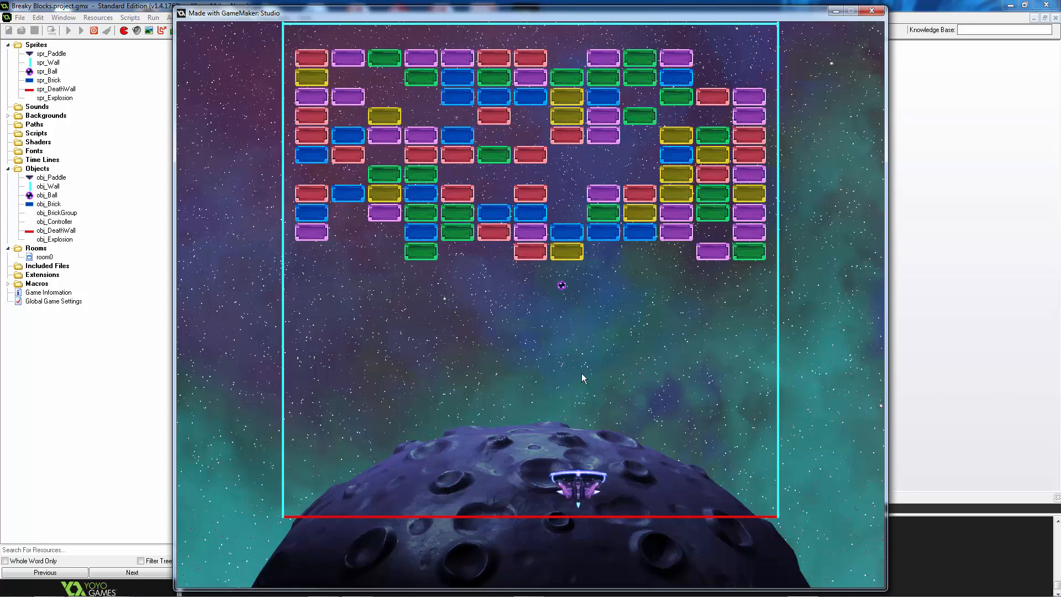
{"action": "mouse_move", "coordinate": [674, 318]}
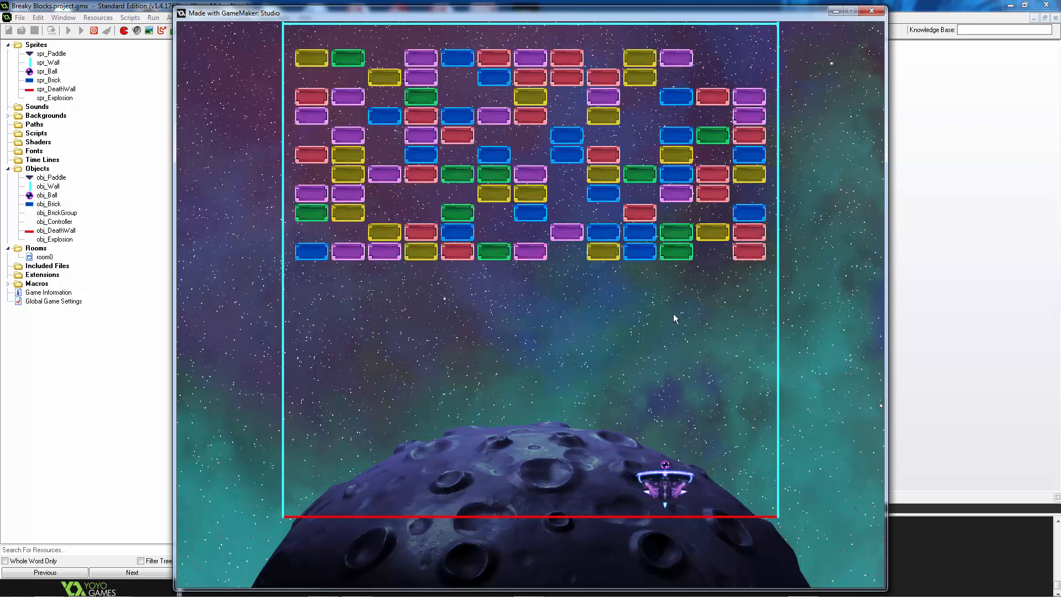